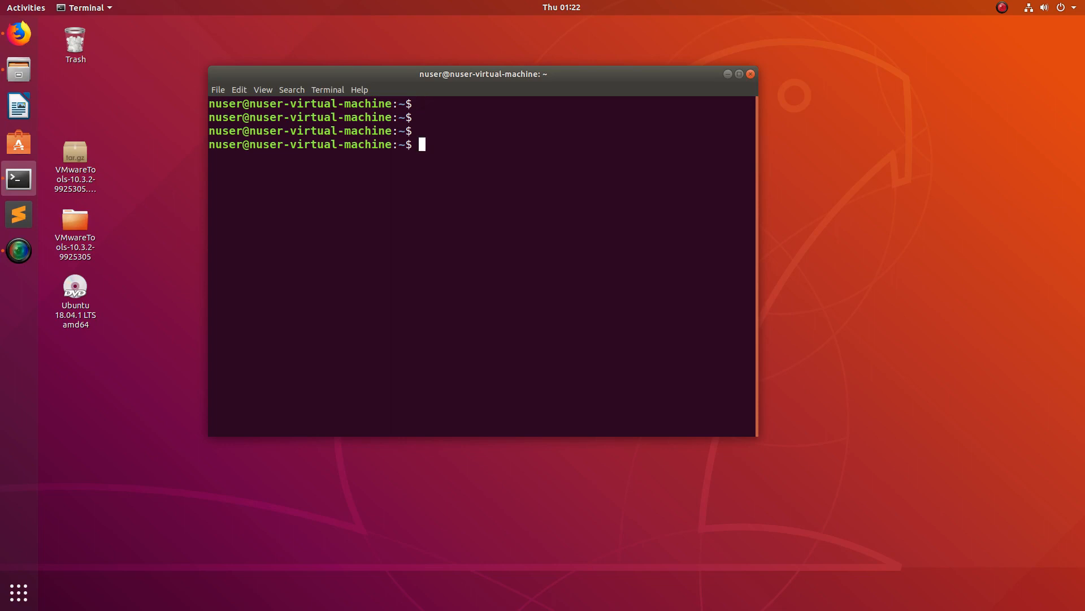
# - Run tty in the first tab to show its device, /dev/pts/0
pyautogui.write('tty')
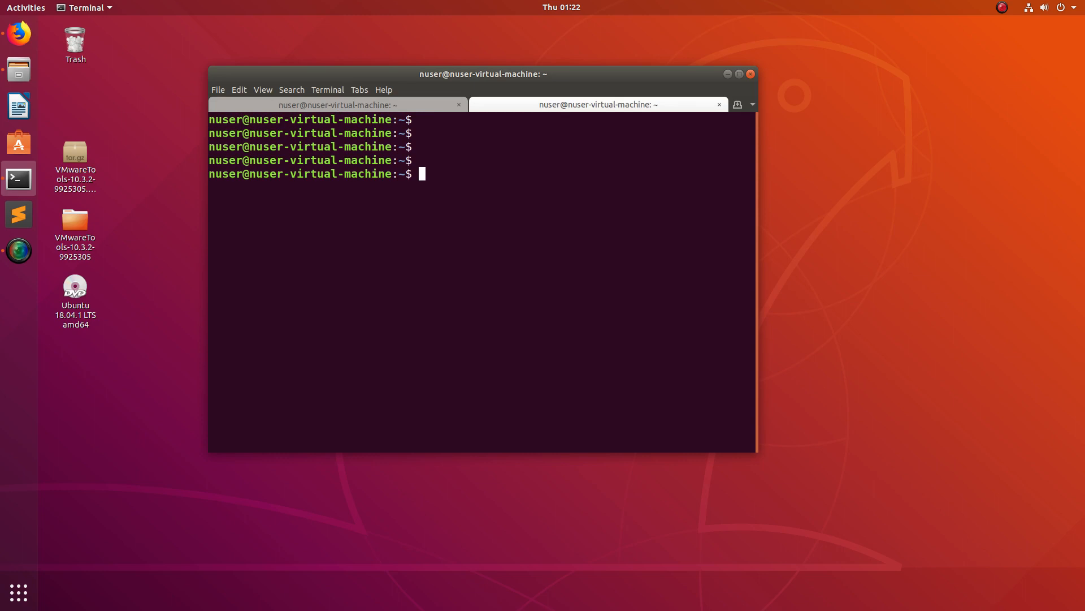
# - Run tty in each of three tabs to reveal /dev/pts/0, /dev/pts/1 and /dev/pts/2, ending on the first tab
pyautogui.write('tty')
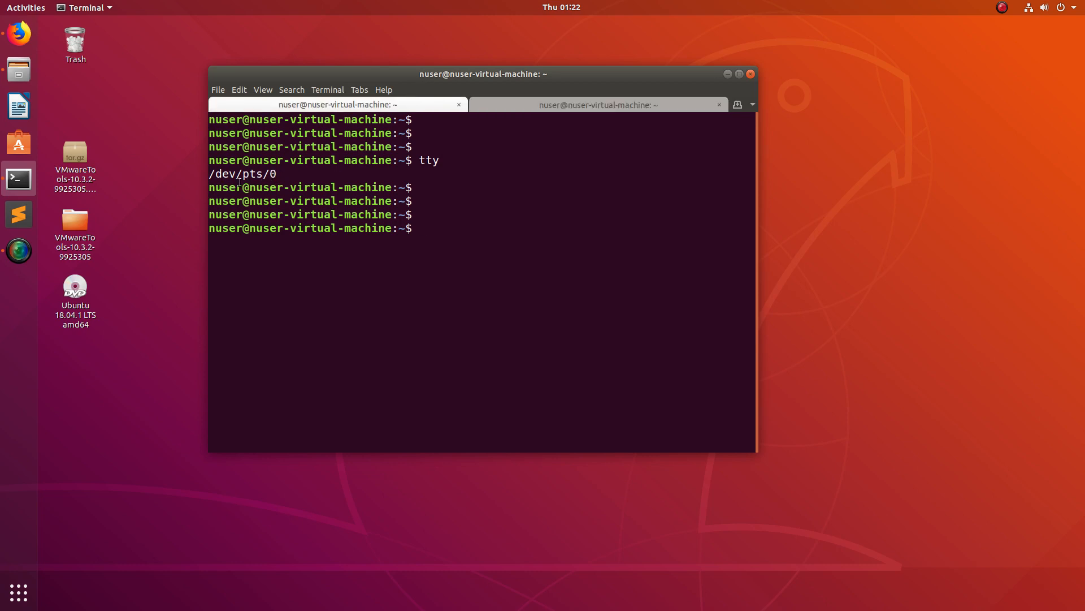
pyautogui.click(597, 105)
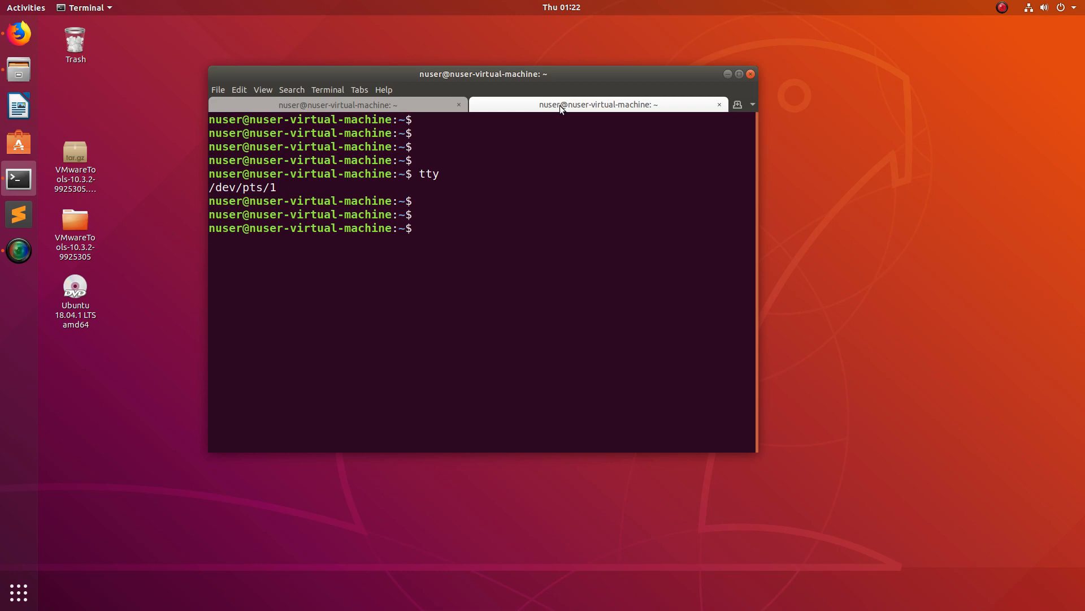
pyautogui.click(737, 105)
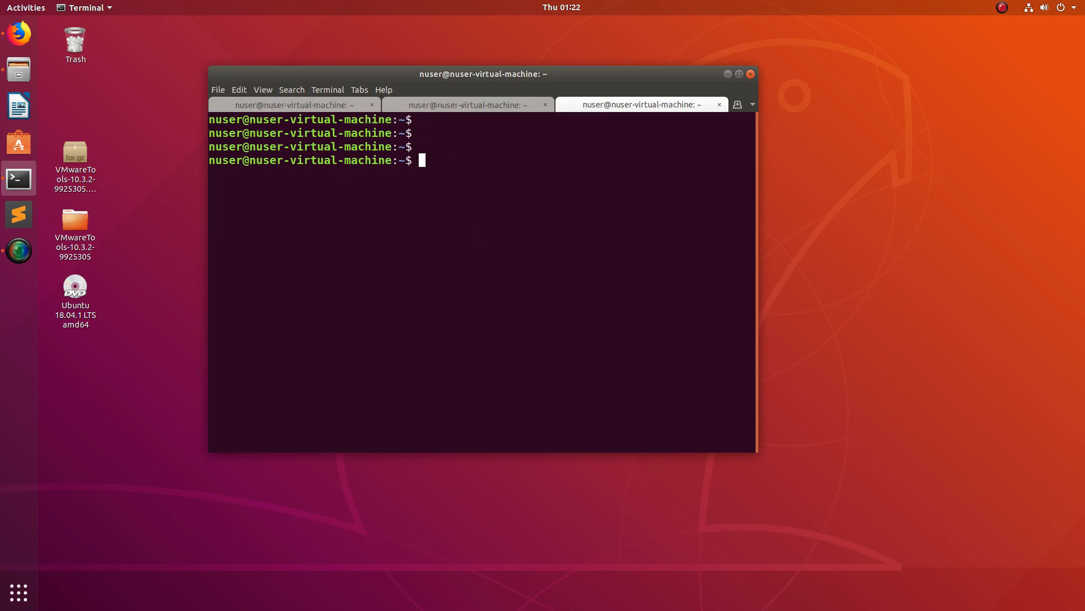
pyautogui.write('tty')
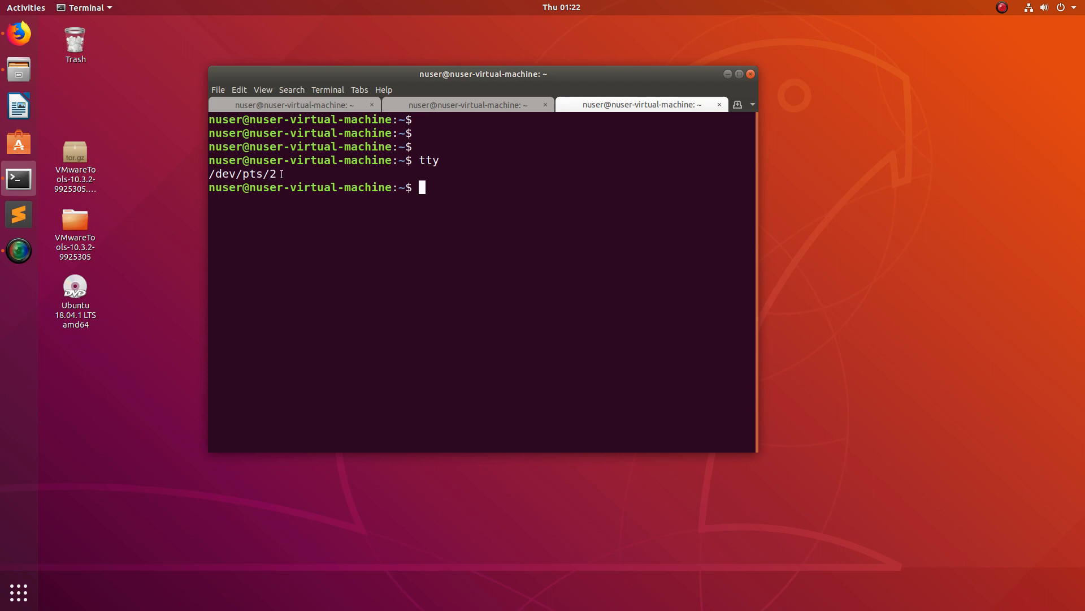
pyautogui.click(468, 105)
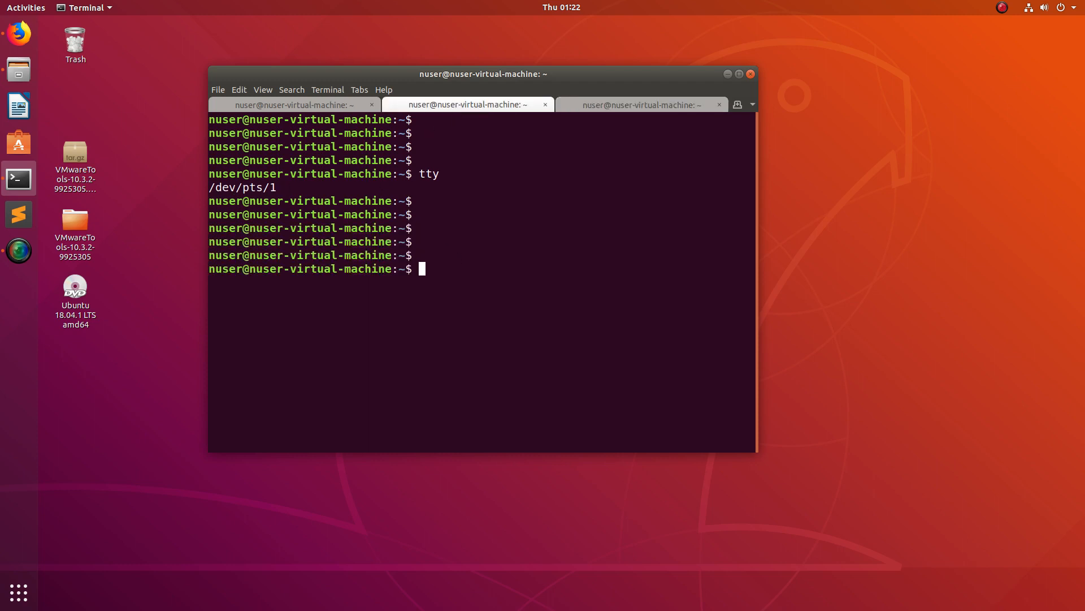
pyautogui.click(290, 105)
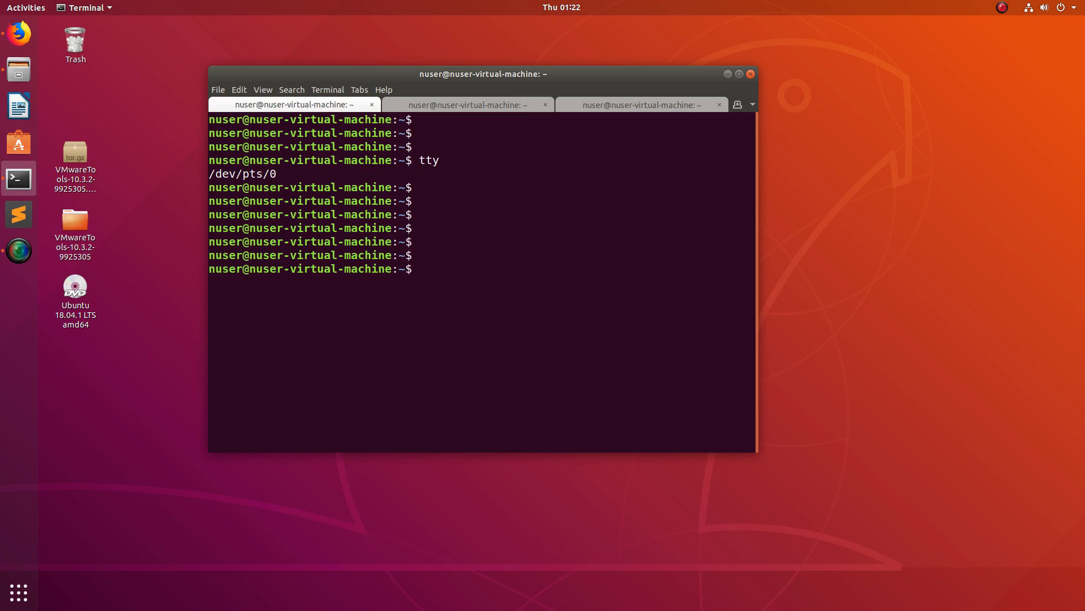
# - Compose echo "Hello" > in tab 1 and copy /dev/pts/1 from tab 2 as its target
pyautogui.write('echo')
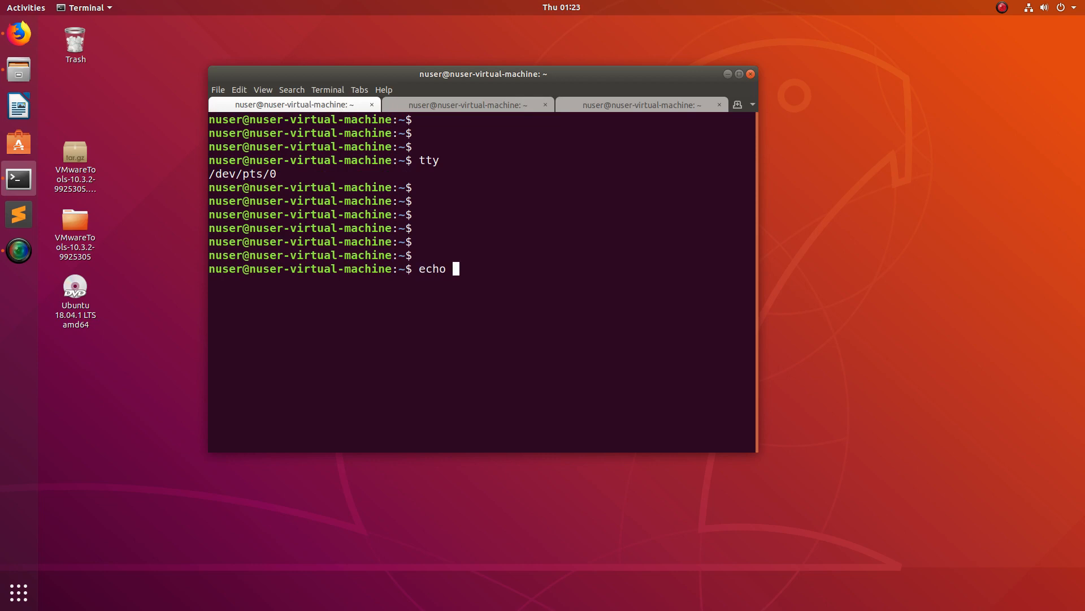
pyautogui.write('"He')
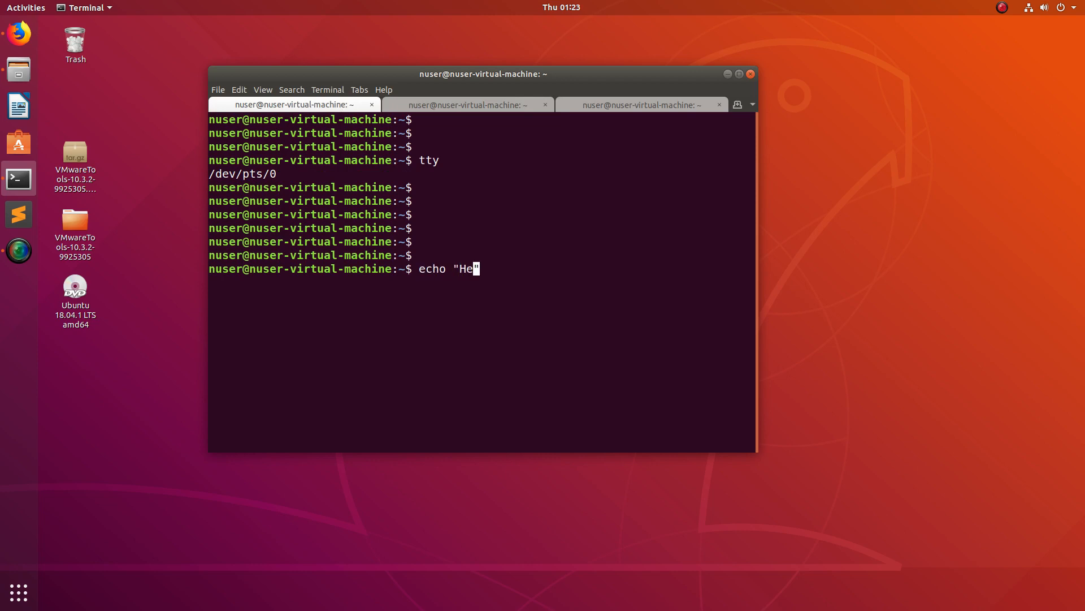
pyautogui.write('llo"')
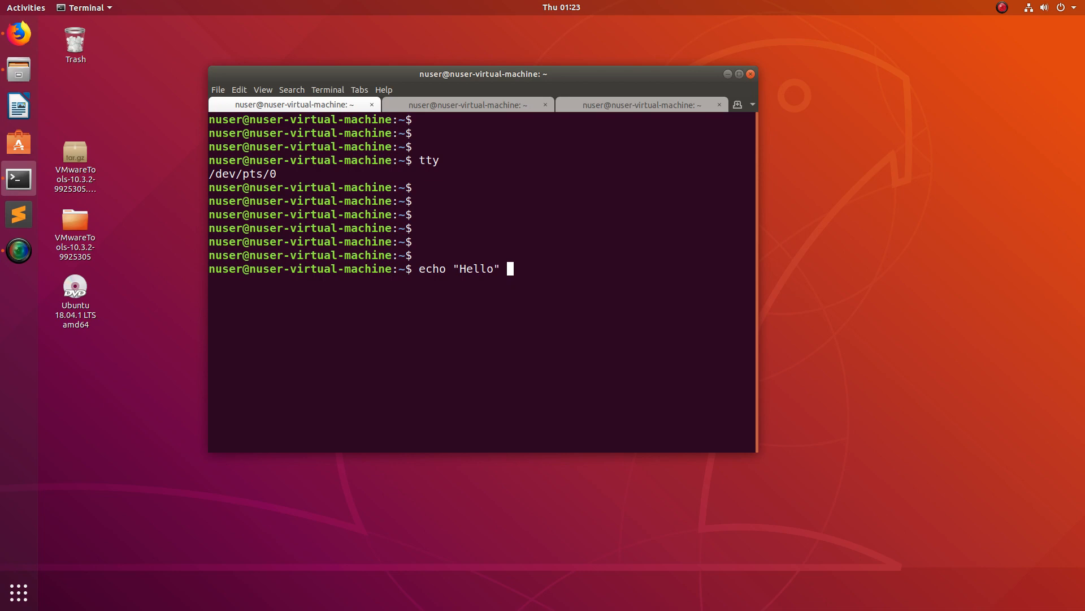
pyautogui.write('>')
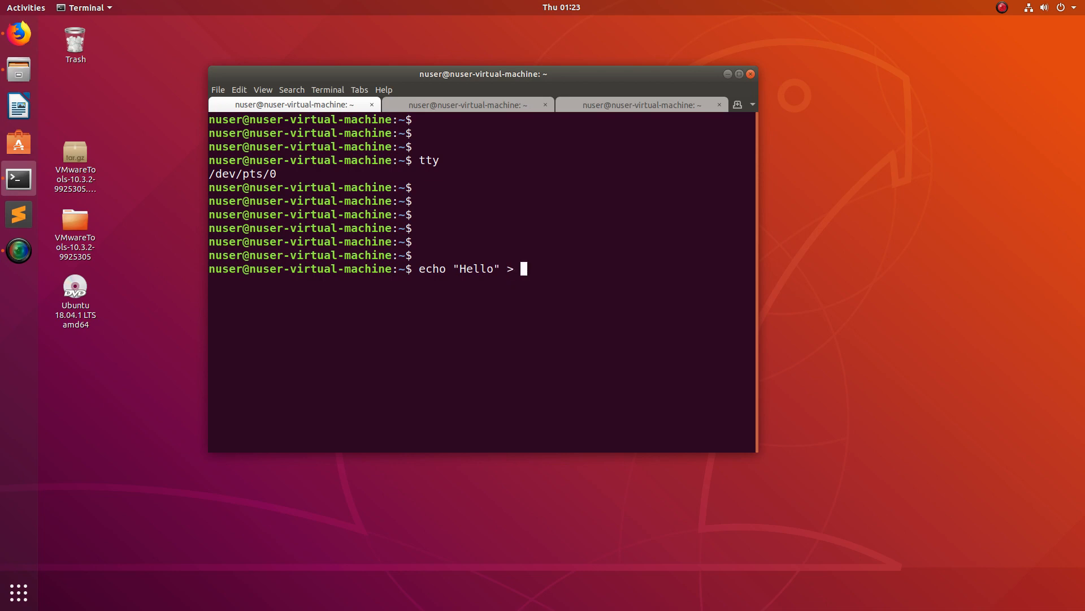
pyautogui.click(468, 105)
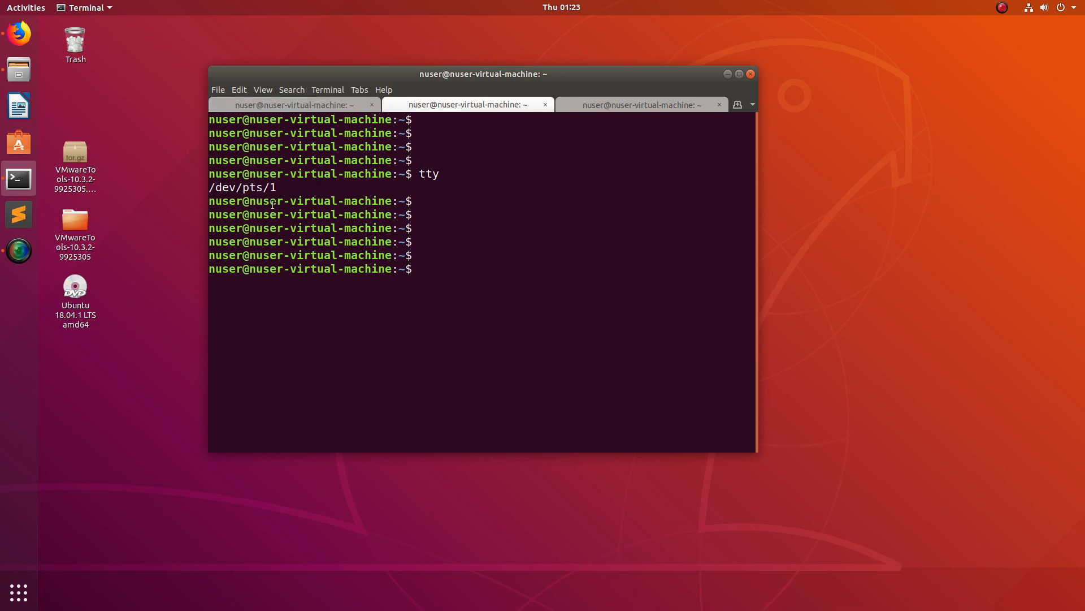
pyautogui.tripleClick(243, 188)
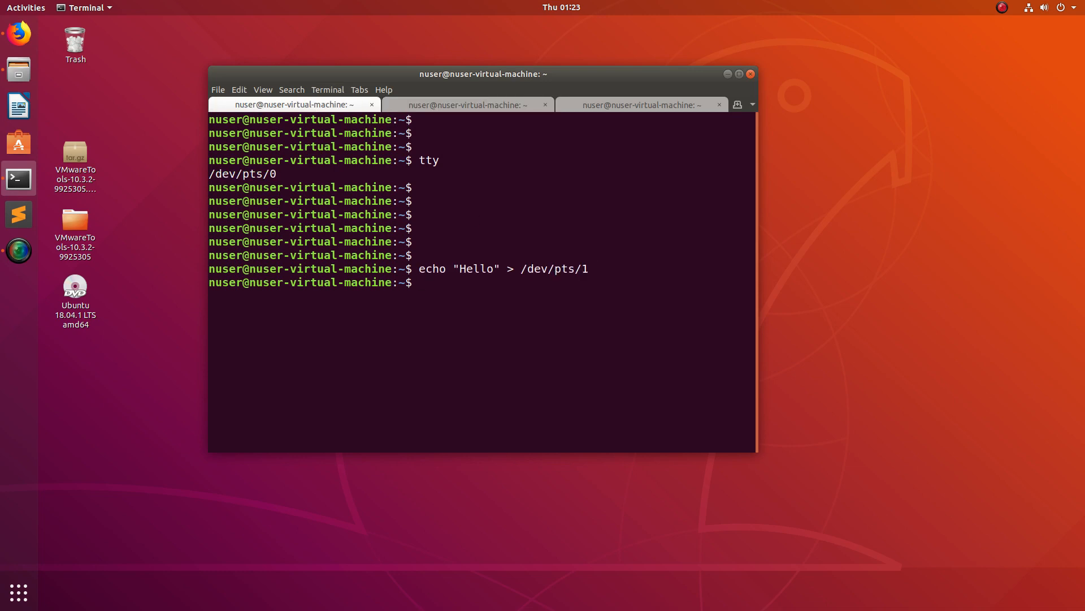
# - Rerun the echo to /dev/pts/1 and confirm Hello appears three times in the second tab
pyautogui.click(468, 104)
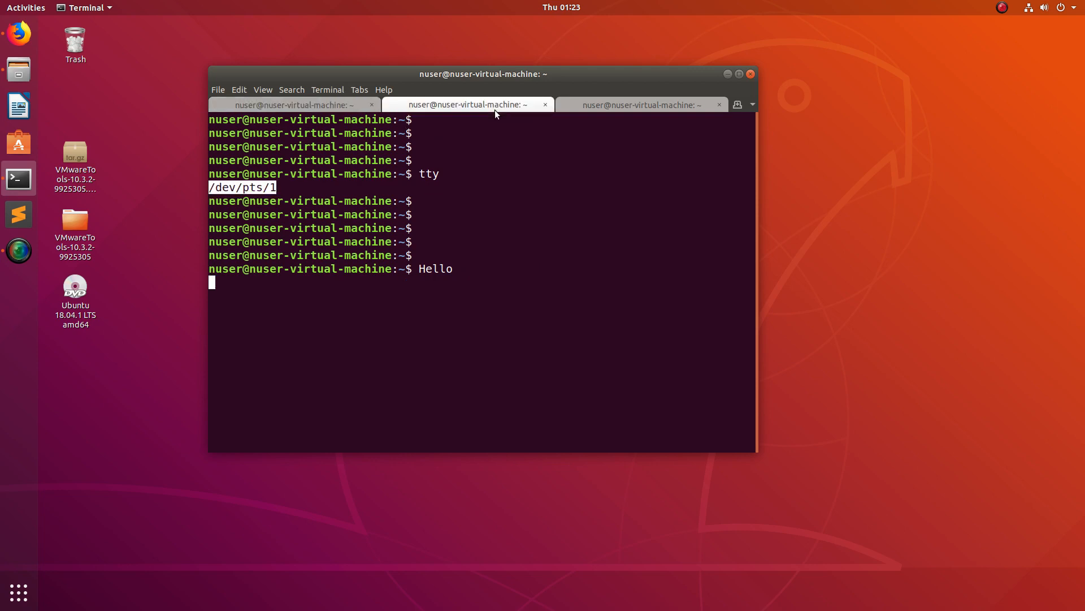
pyautogui.moveTo(325, 112)
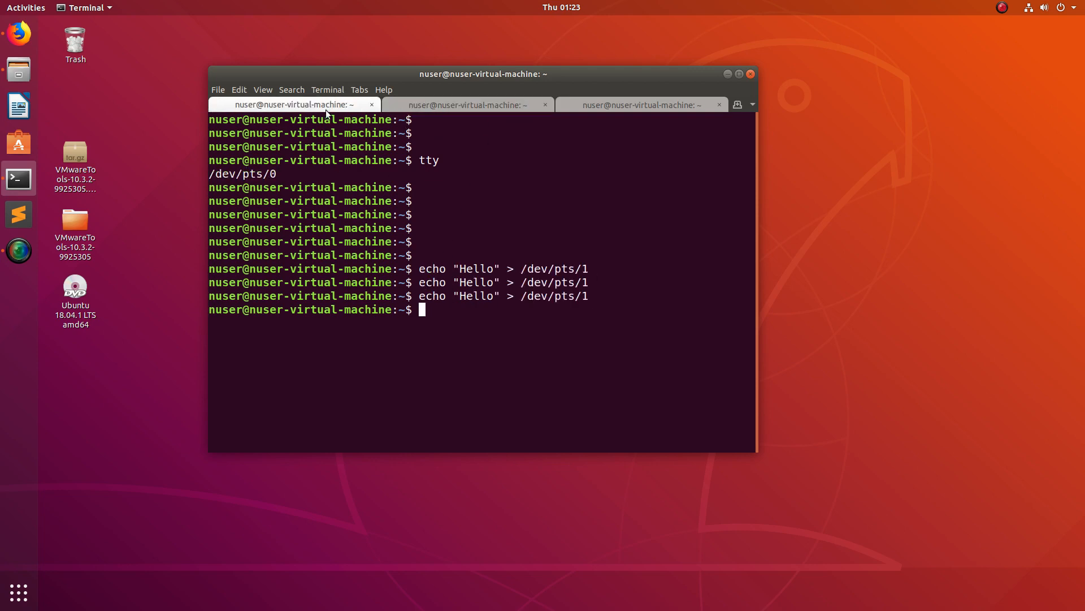
pyautogui.press('Return')
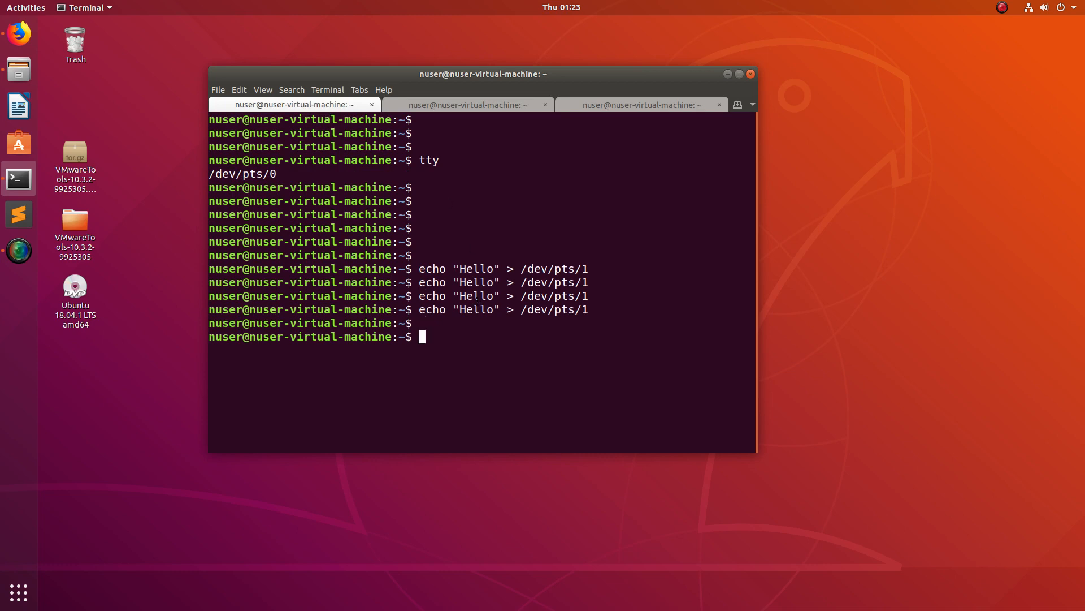
pyautogui.click(467, 104)
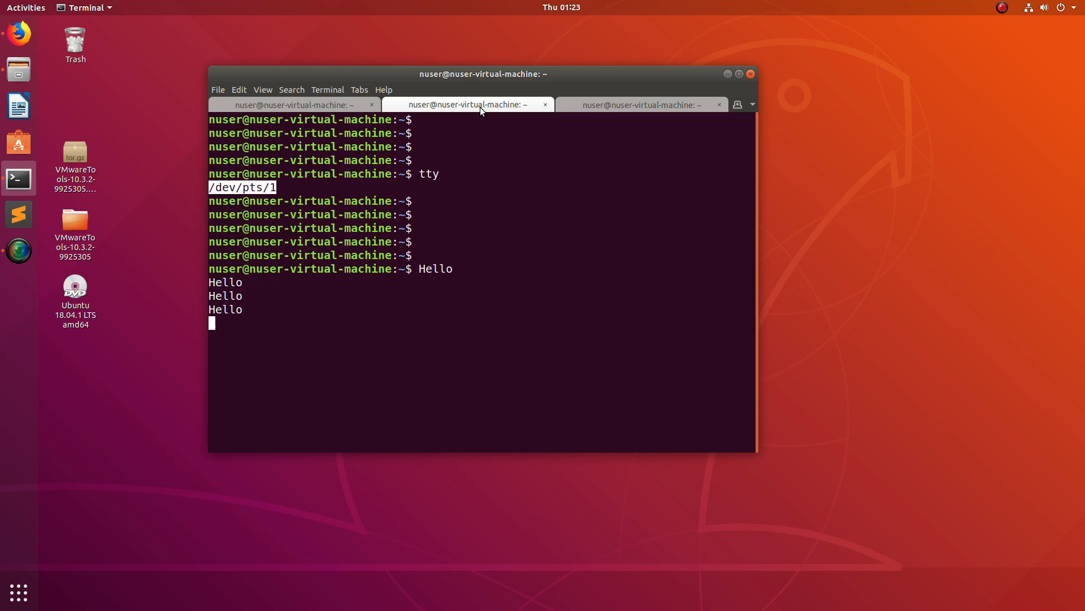
pyautogui.moveTo(226, 336)
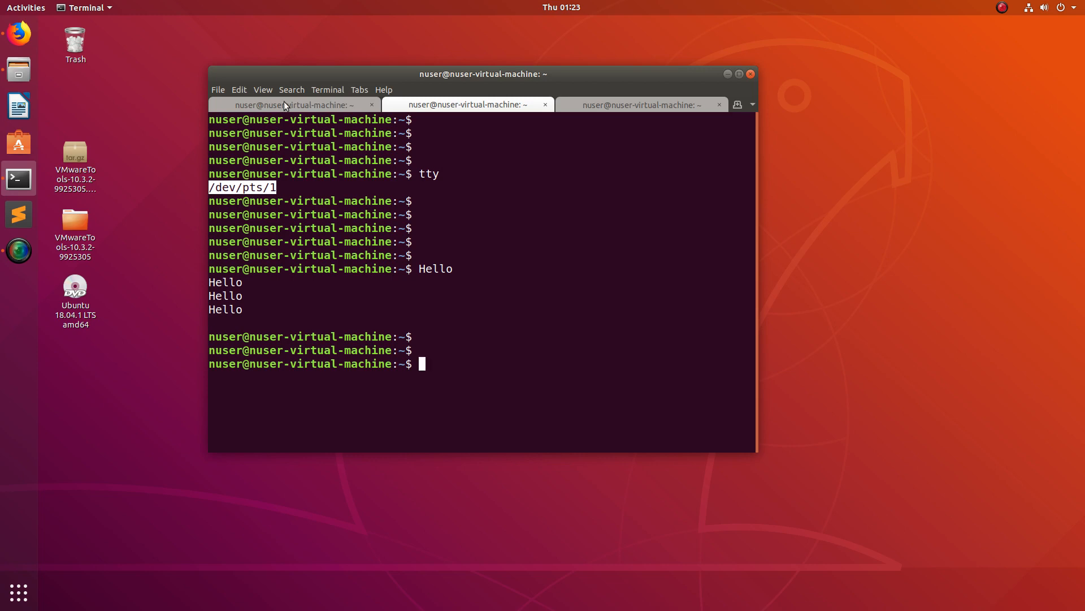
pyautogui.click(290, 105)
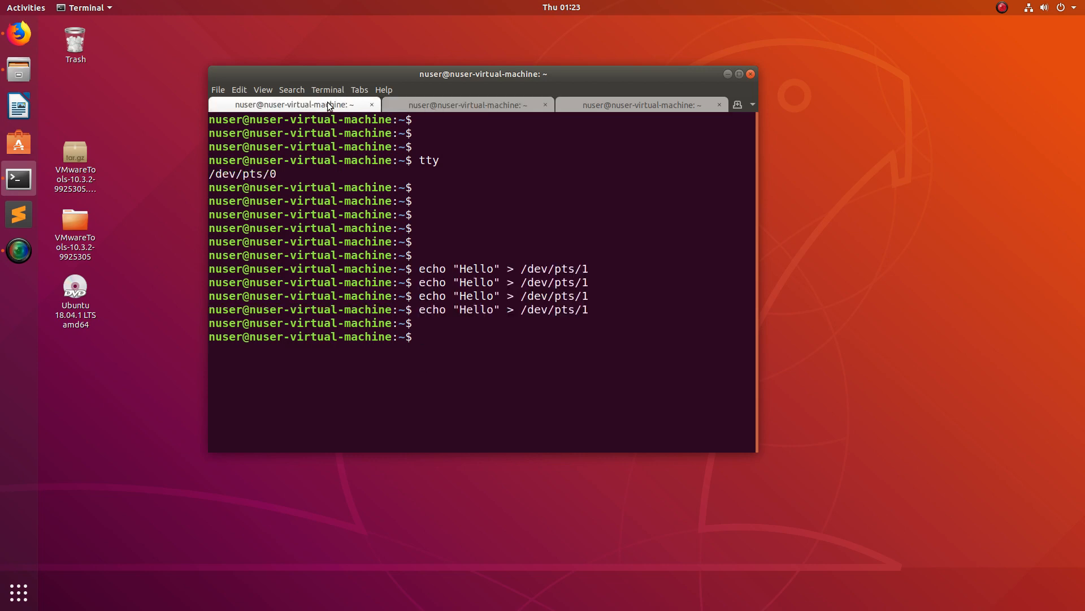
pyautogui.click(468, 105)
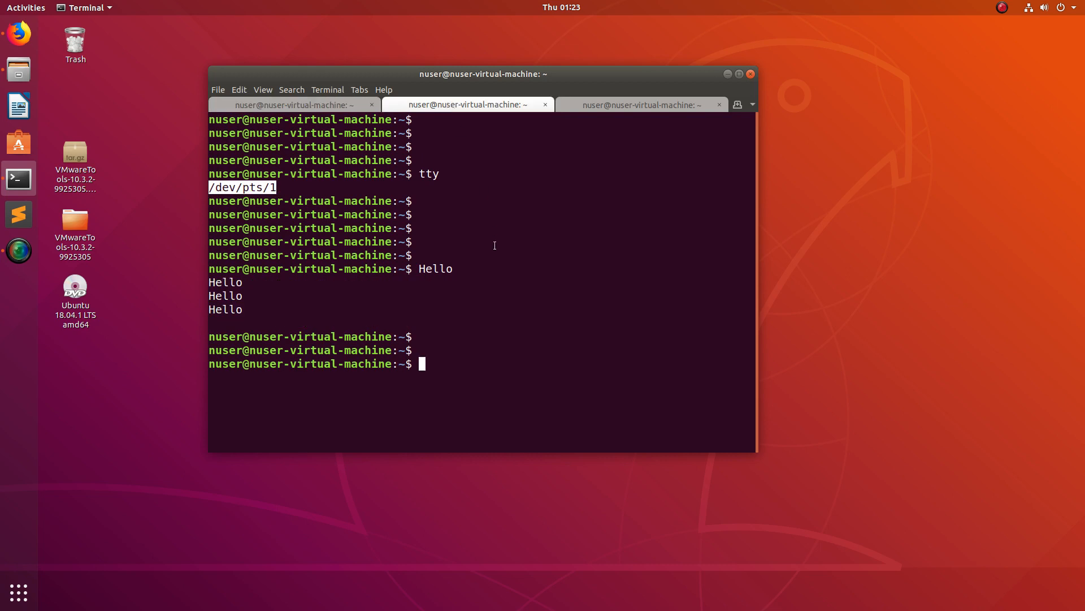
pyautogui.click(290, 105)
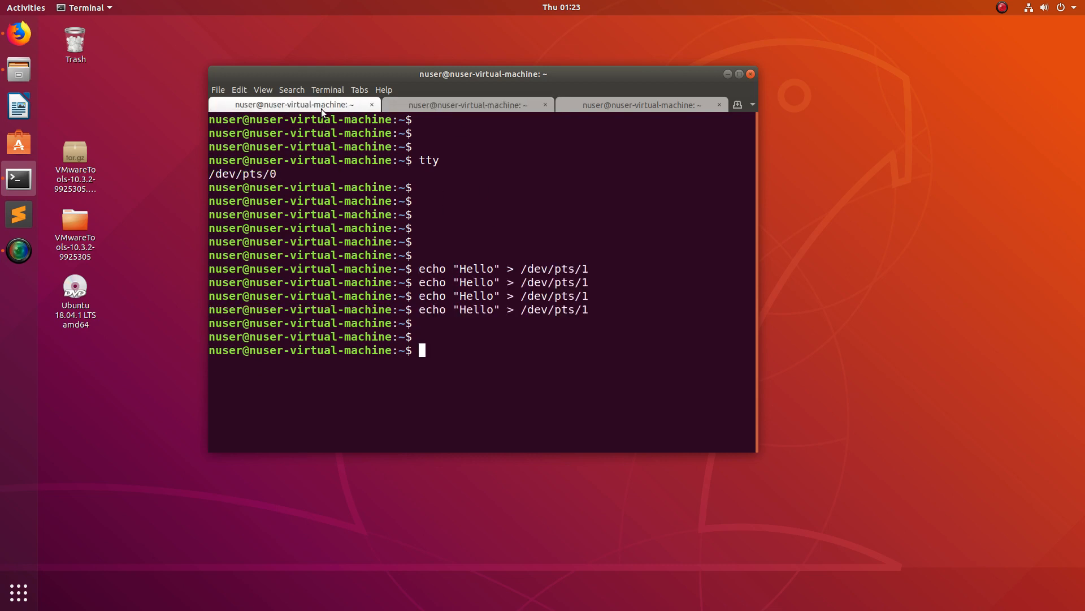
# - Edit the recalled echo into a commented #read x < /dev/pts/1 line, then view the second tab
pyautogui.write('echo "Hello" > /dev/pts/1')
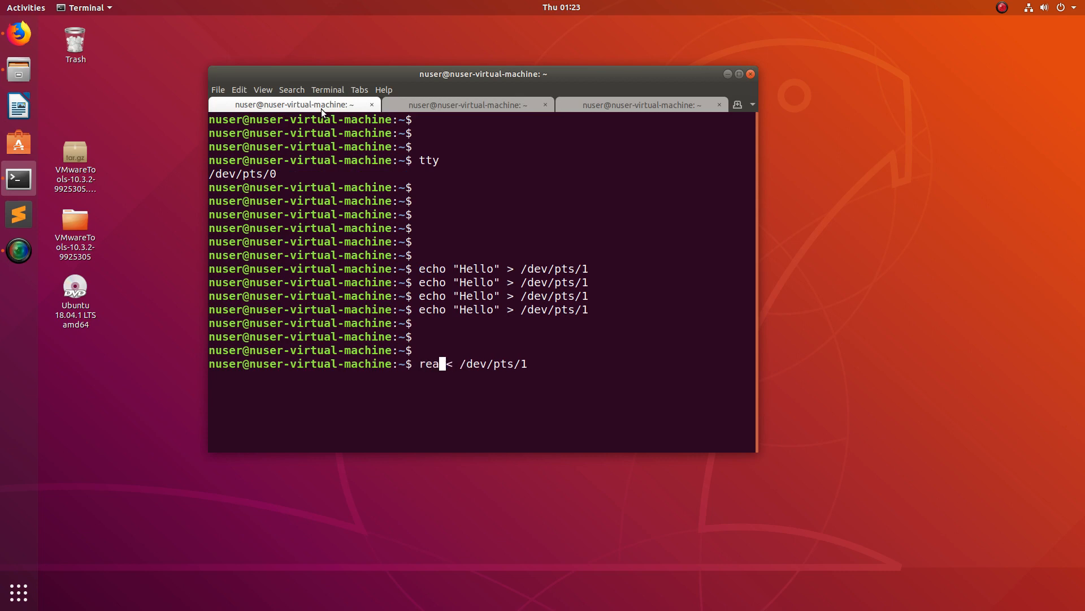
pyautogui.write('d')
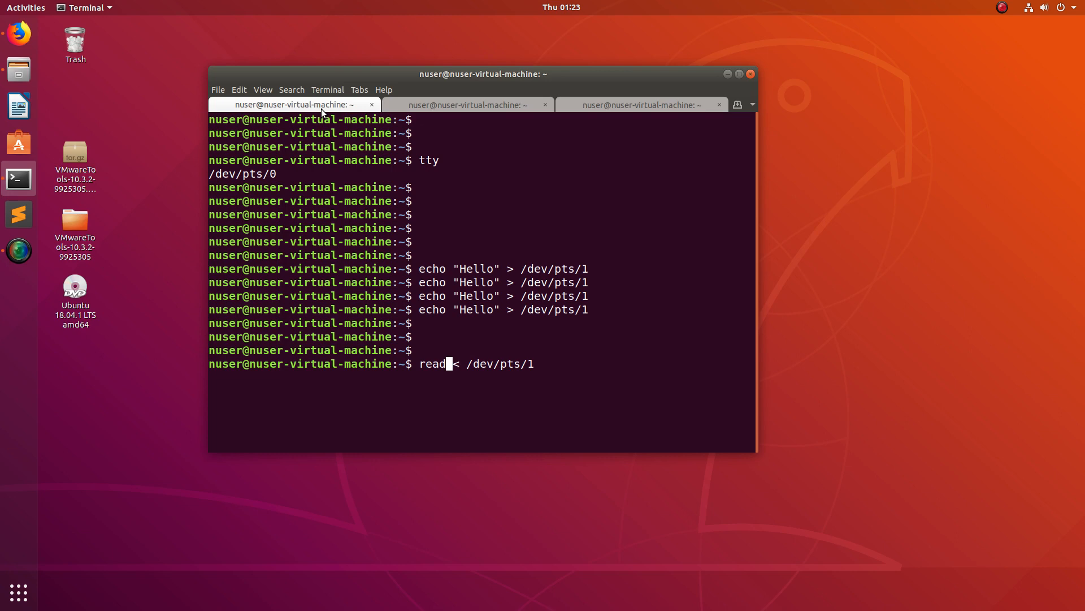
pyautogui.write('x')
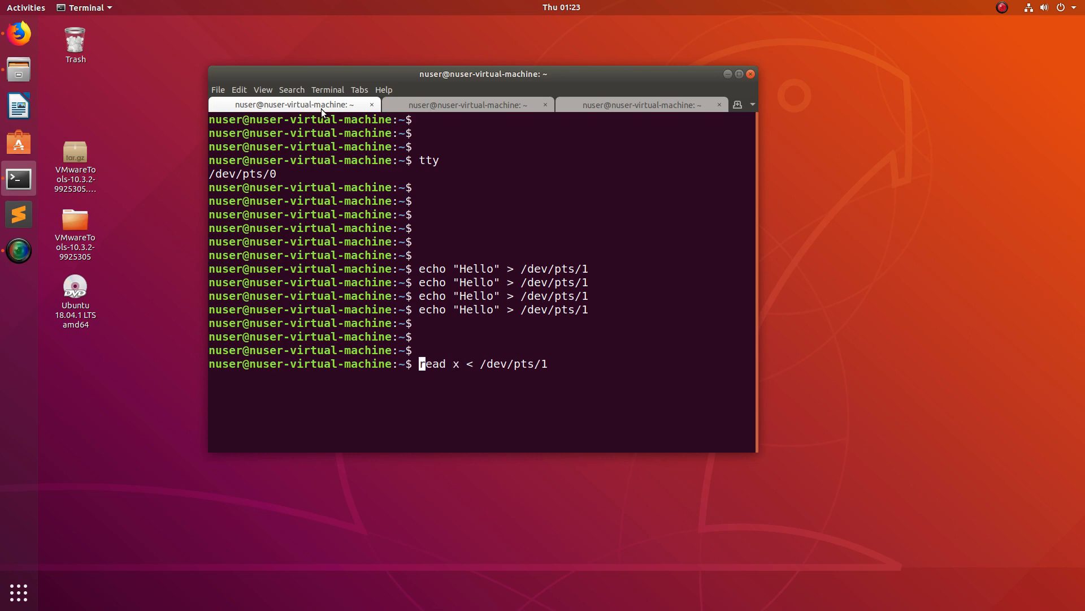
pyautogui.write('#')
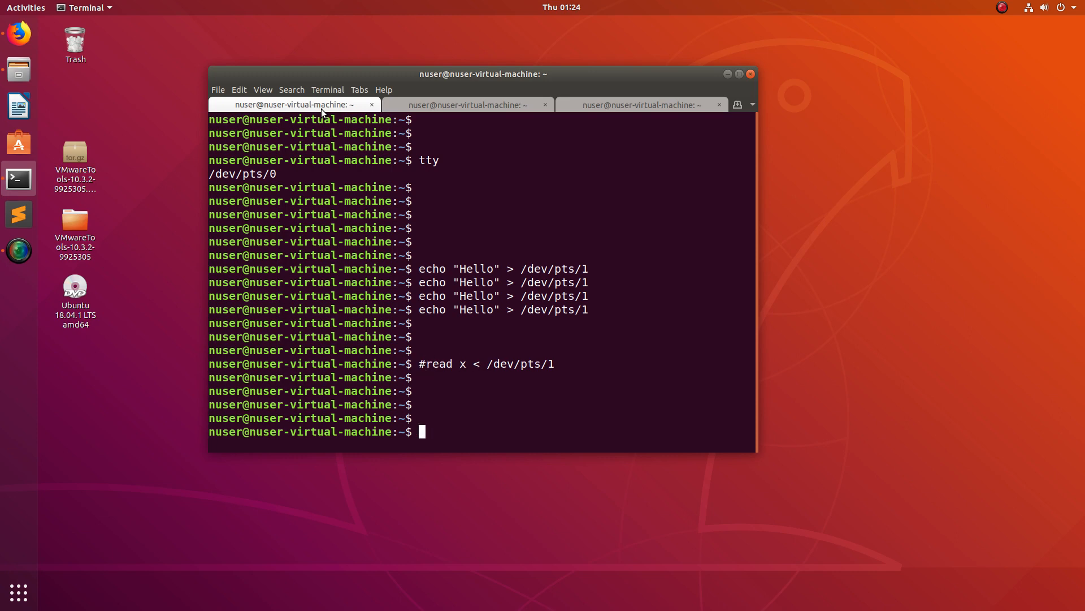
pyautogui.click(464, 105)
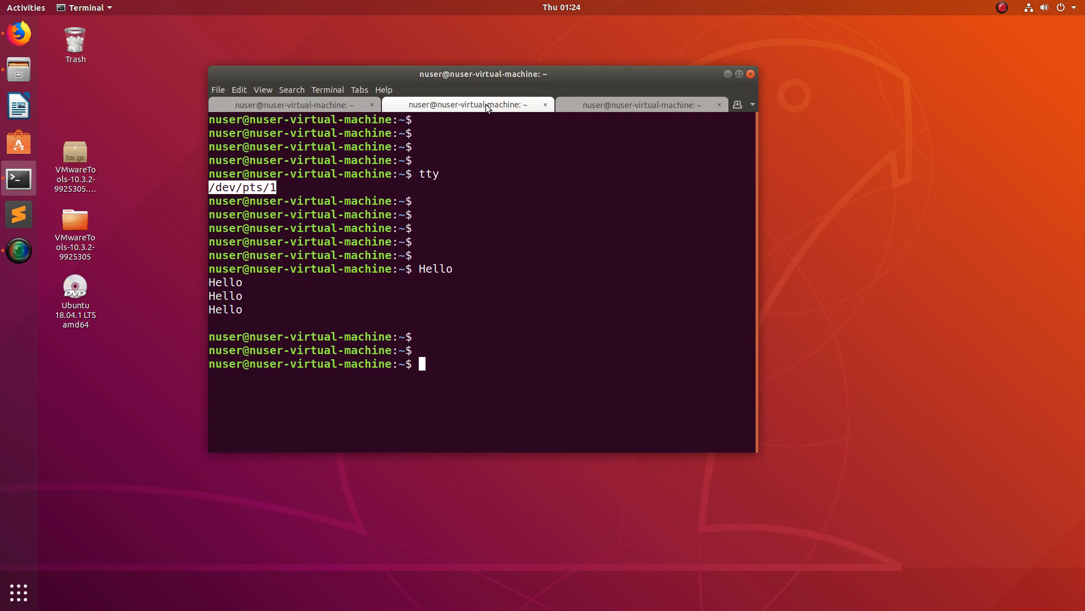
pyautogui.moveTo(570, 244)
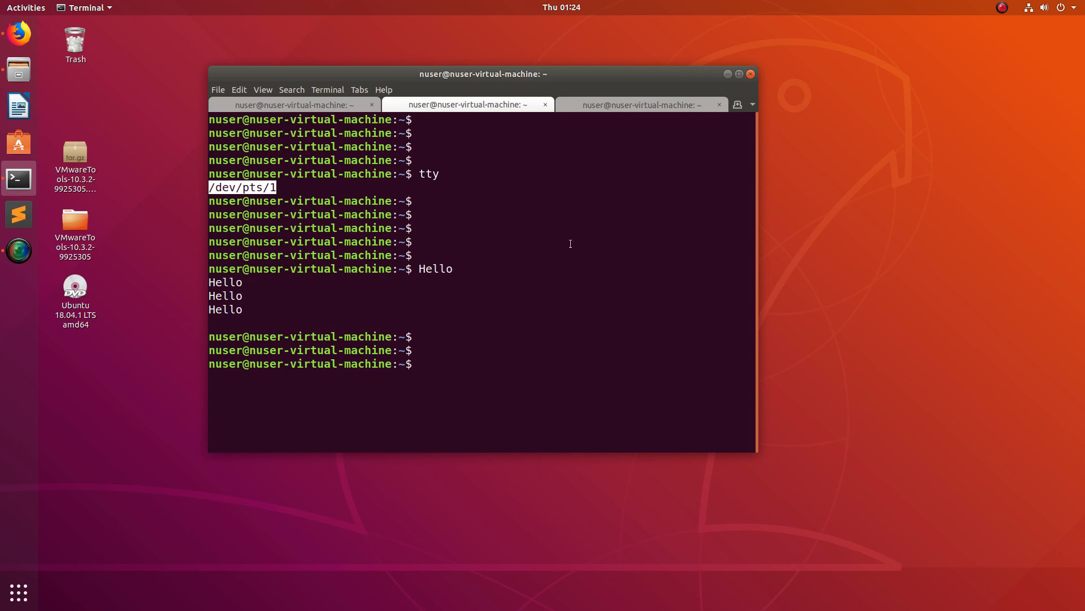